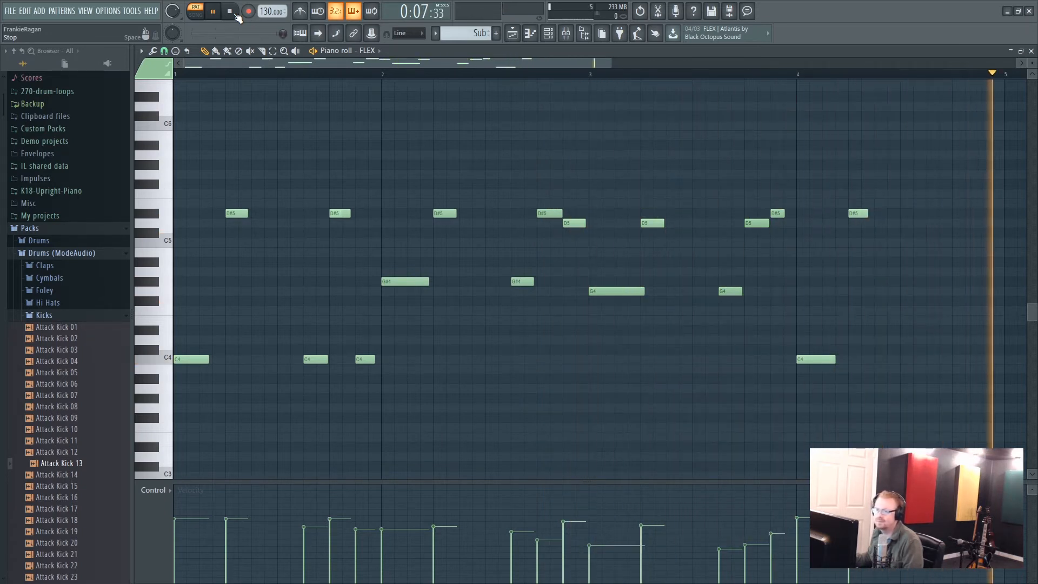
Stop playback of the FLEX melody
{"action": "left_click", "coordinate": [231, 11]}
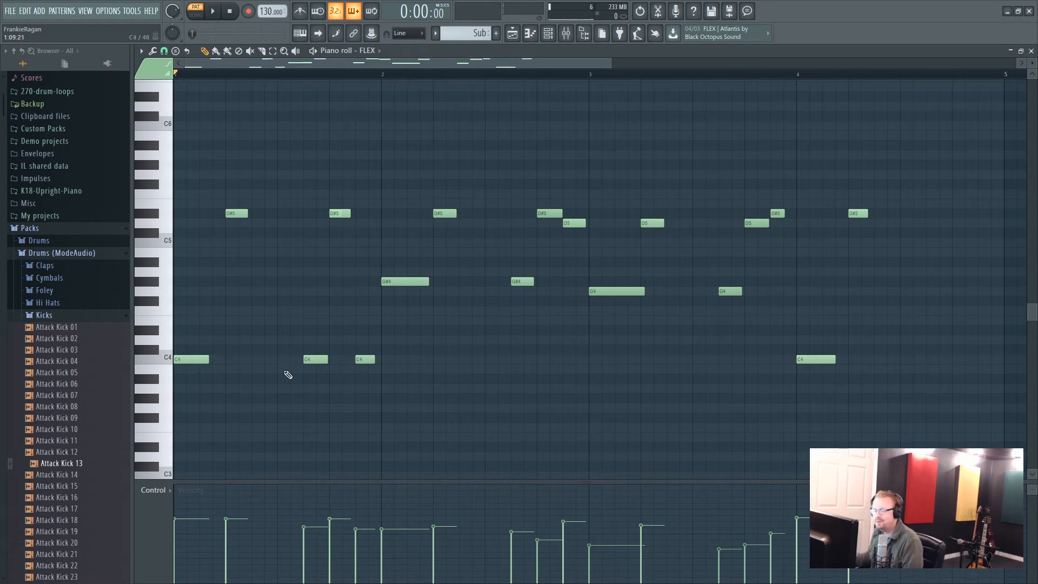
{"action": "mouse_move", "coordinate": [298, 331]}
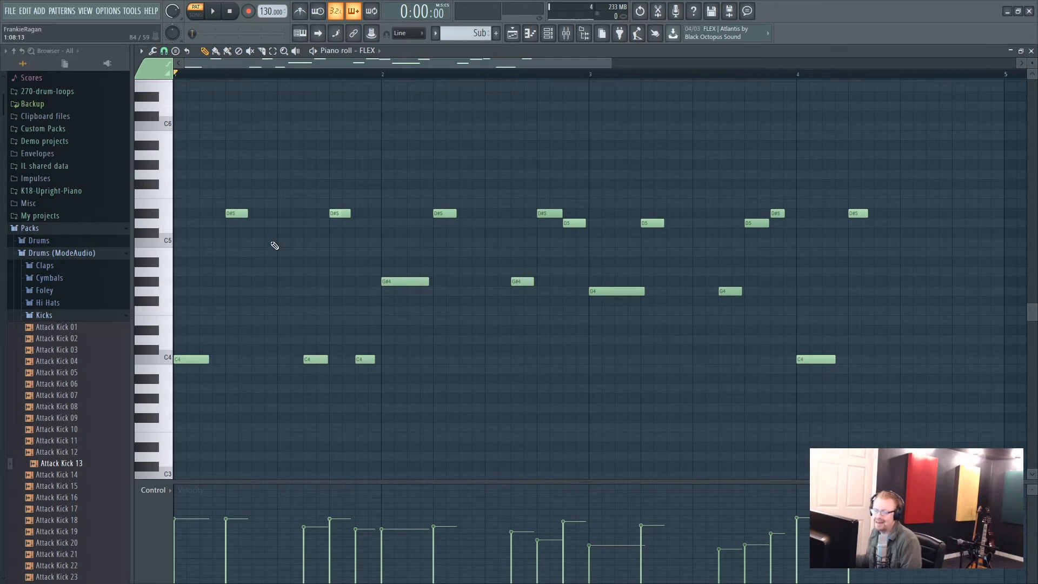
{"action": "mouse_move", "coordinate": [268, 325]}
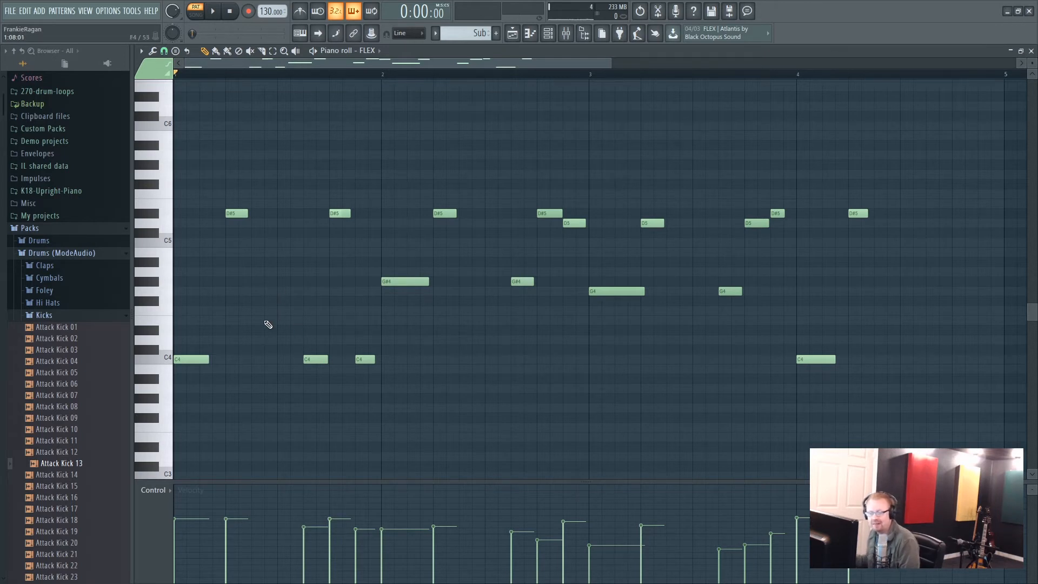
{"action": "mouse_move", "coordinate": [286, 316]}
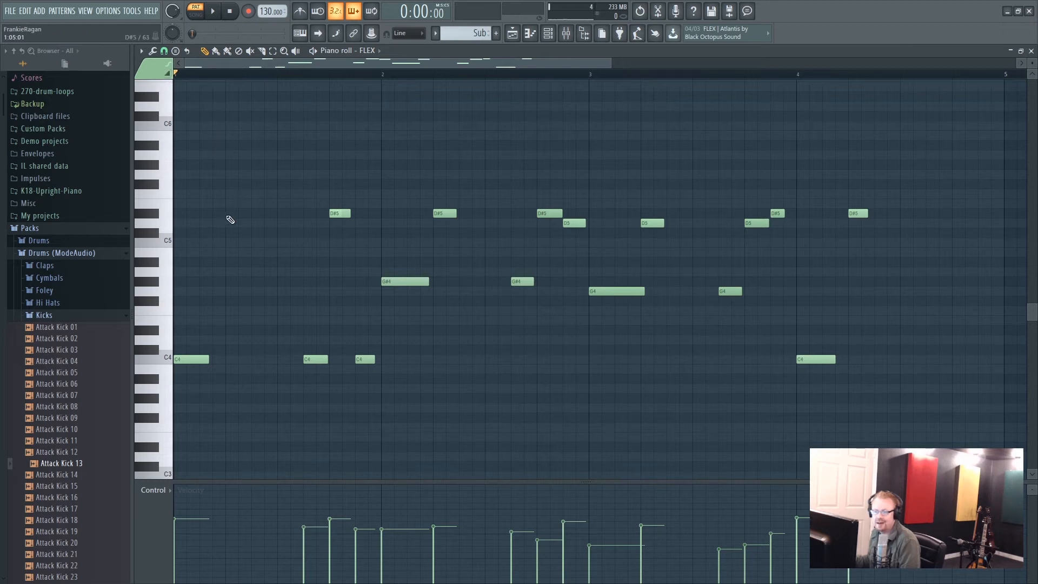
Add a slide note at the first D#5 position and play the melody back
{"action": "left_click", "coordinate": [235, 213]}
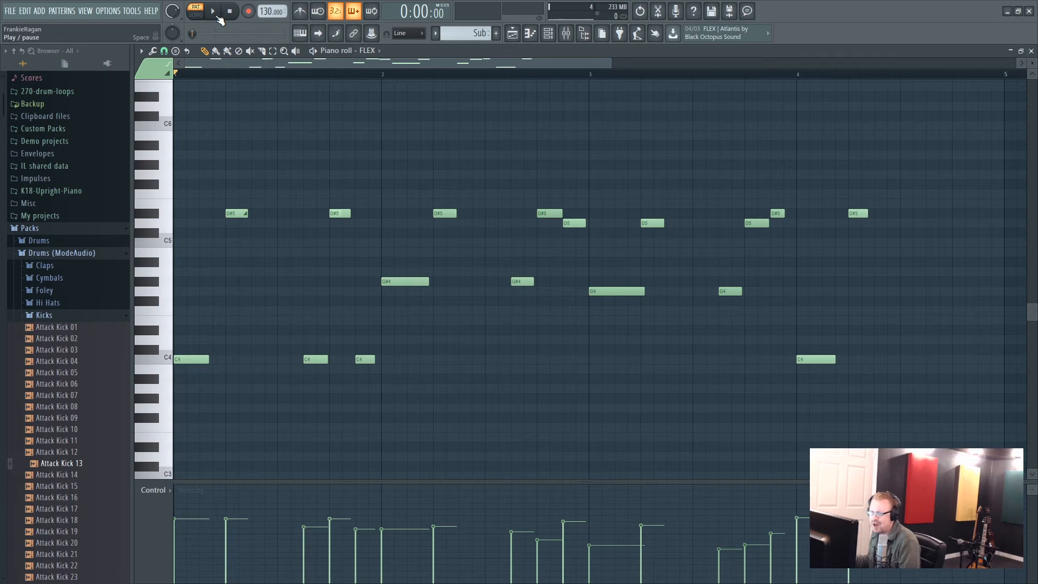
{"action": "left_click", "coordinate": [213, 12]}
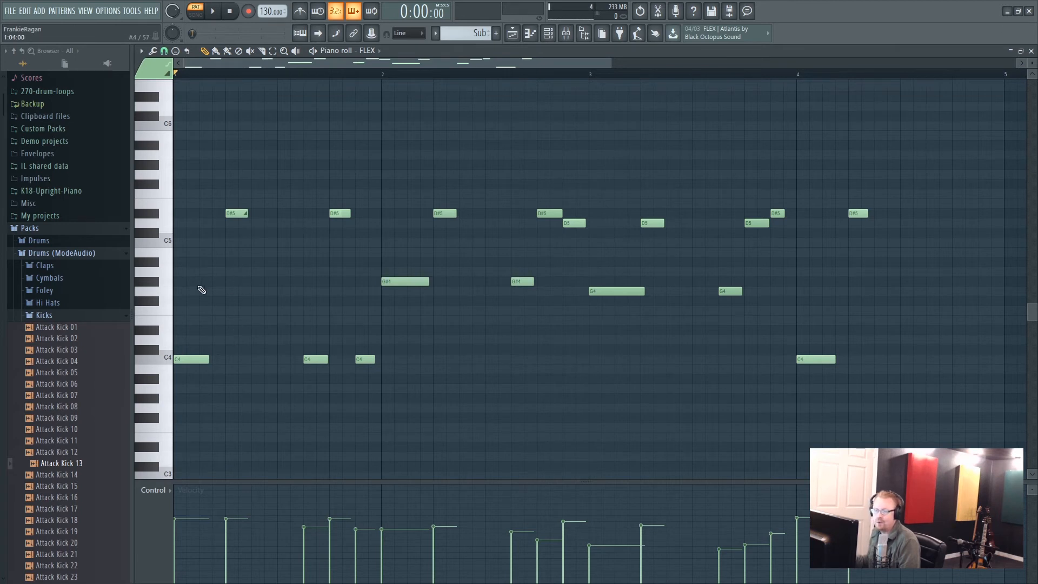
{"action": "mouse_move", "coordinate": [238, 313]}
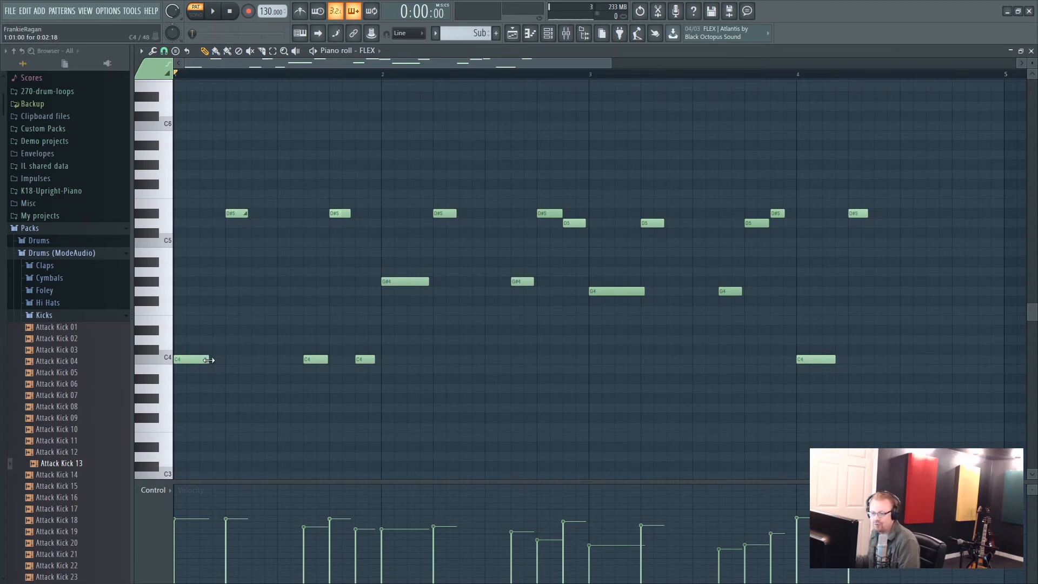
Lengthen the first C4 note, then play the melody and stop it
{"action": "left_click_drag", "start_coordinate": [210, 360], "coordinate": [260, 363]}
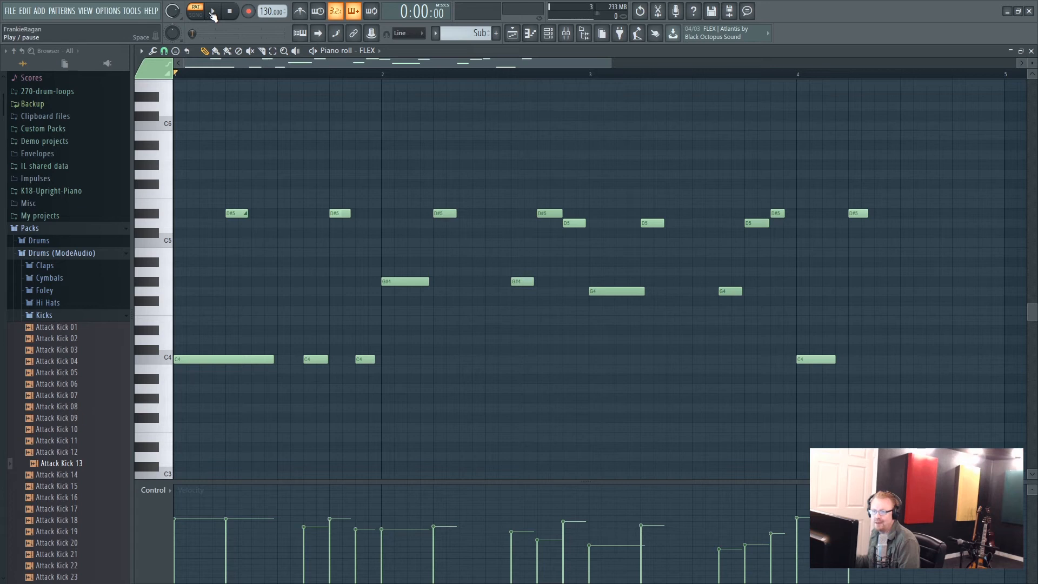
{"action": "left_click", "coordinate": [191, 11]}
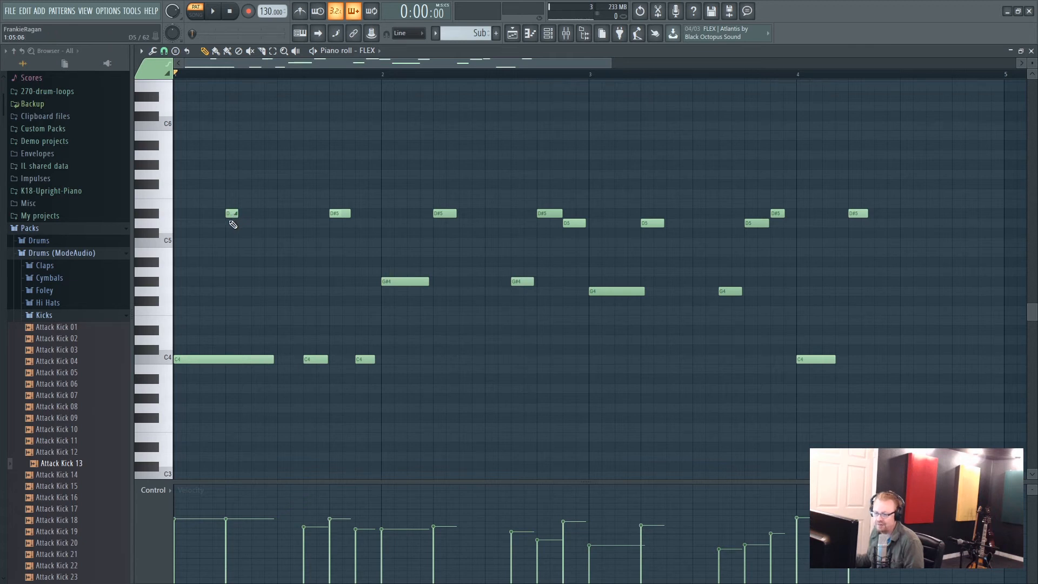
{"action": "left_click", "coordinate": [212, 11]}
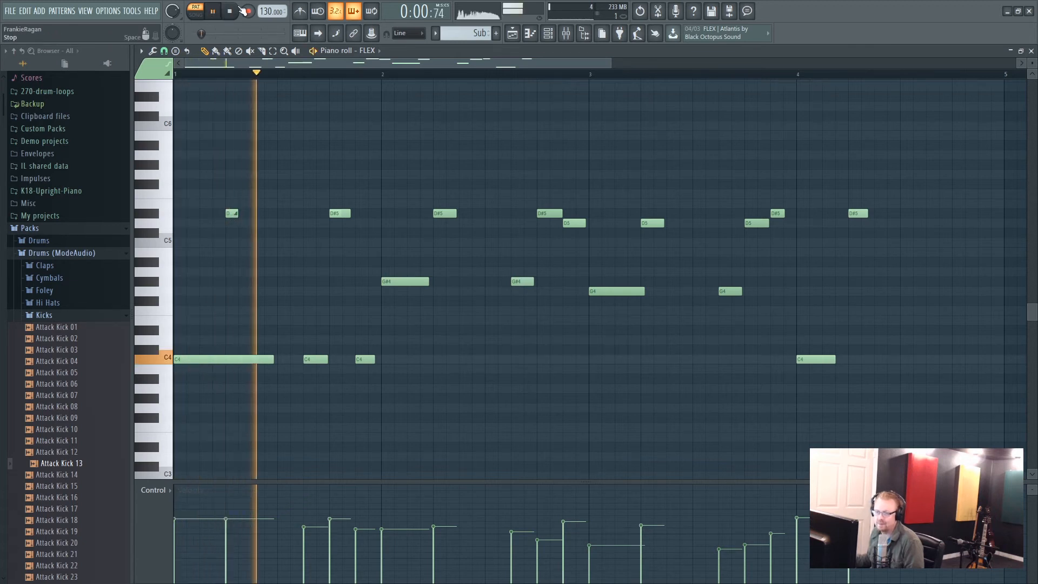
{"action": "left_click", "coordinate": [230, 12]}
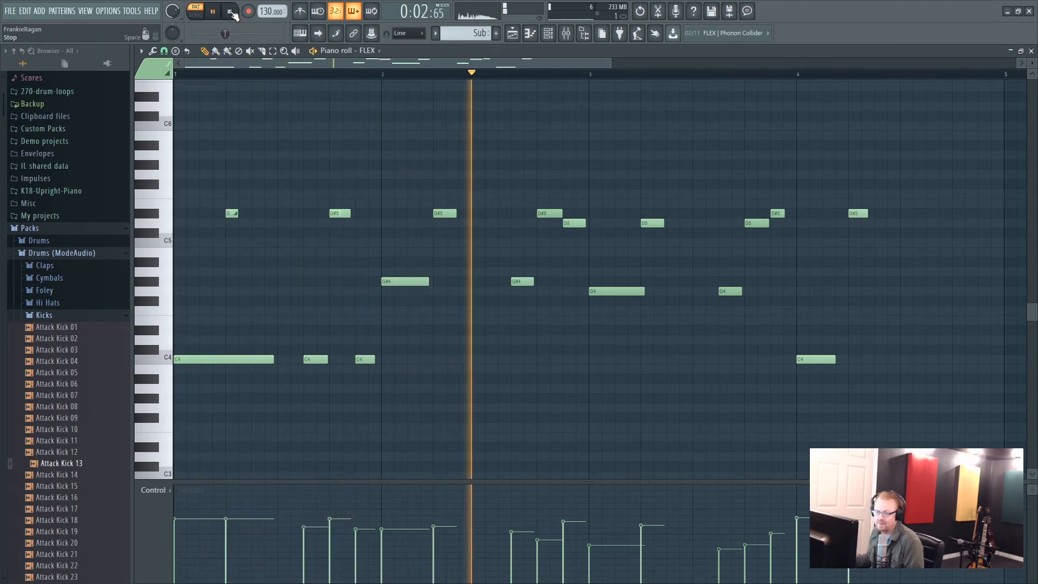
{"action": "left_click", "coordinate": [229, 11]}
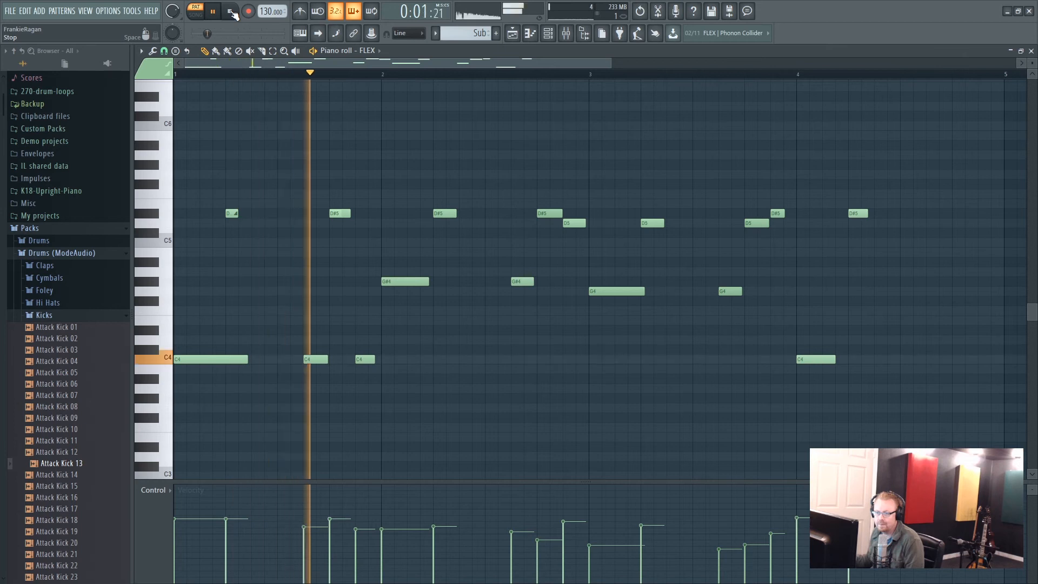
Stretch the first C4 note further right, then play and stop the melody
{"action": "left_click", "coordinate": [230, 11]}
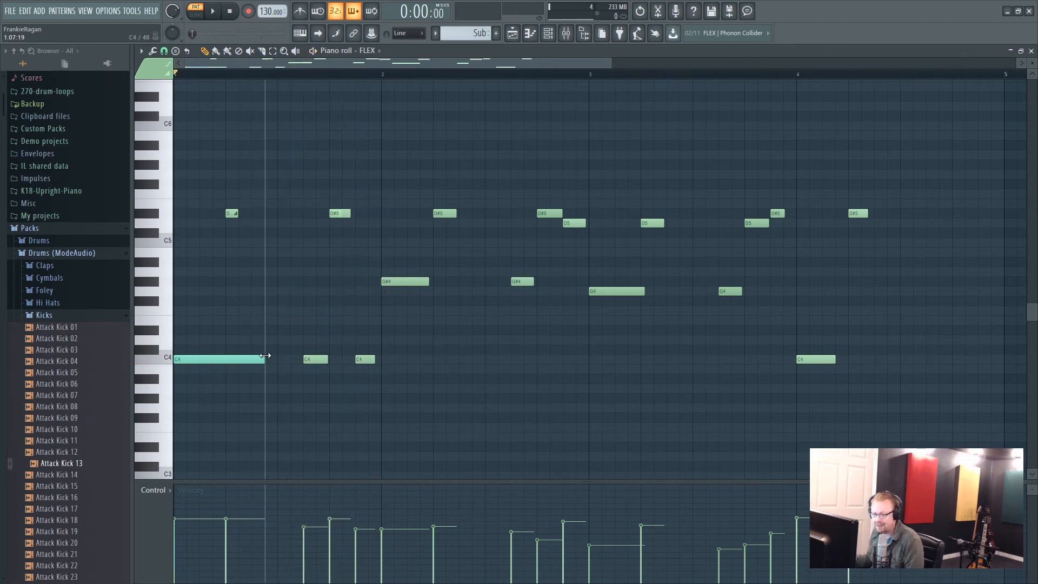
{"action": "left_click_drag", "start_coordinate": [268, 359], "coordinate": [296, 359]}
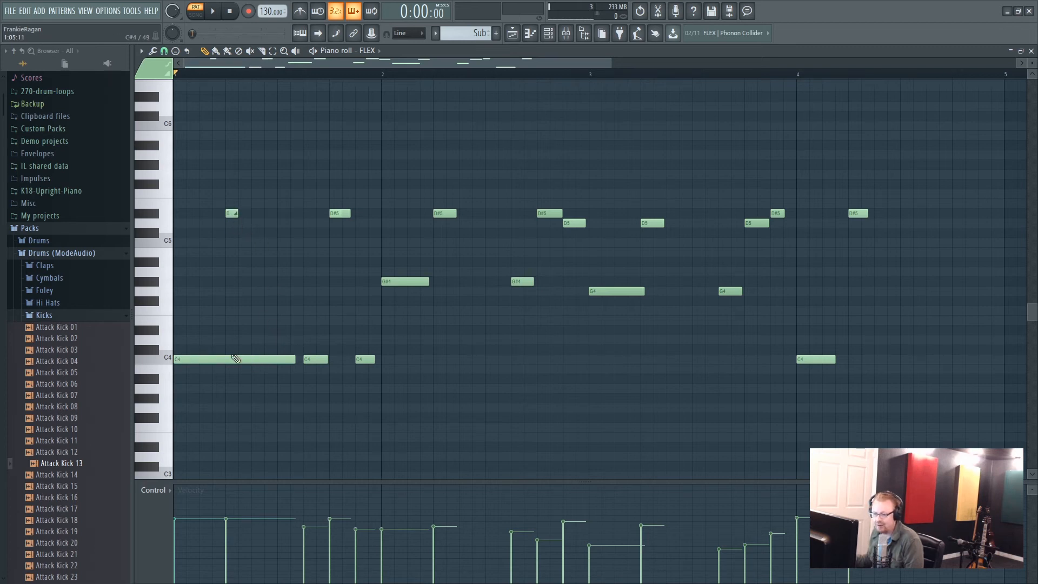
{"action": "left_click", "coordinate": [212, 12]}
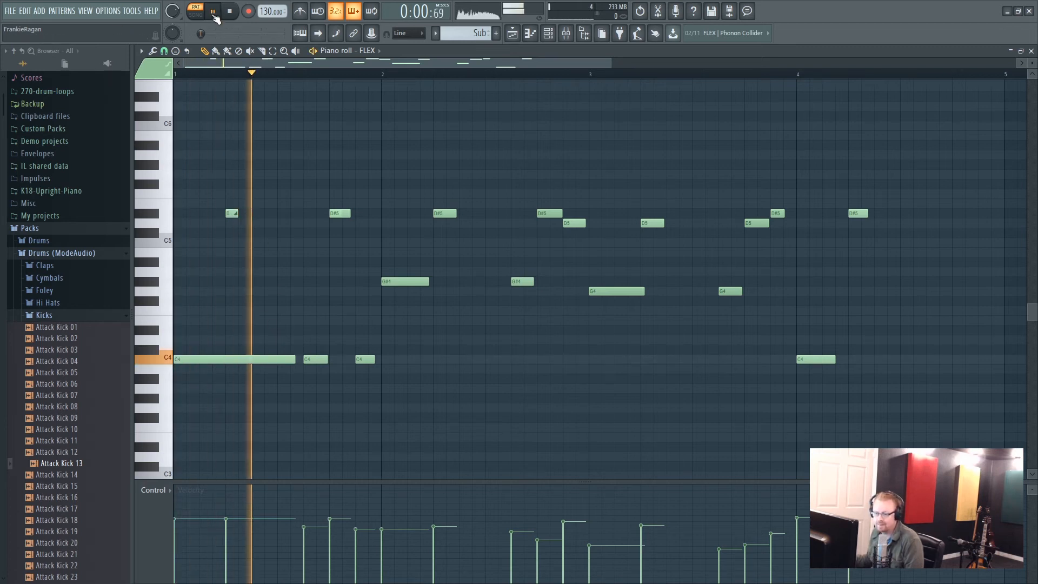
{"action": "left_click", "coordinate": [213, 11]}
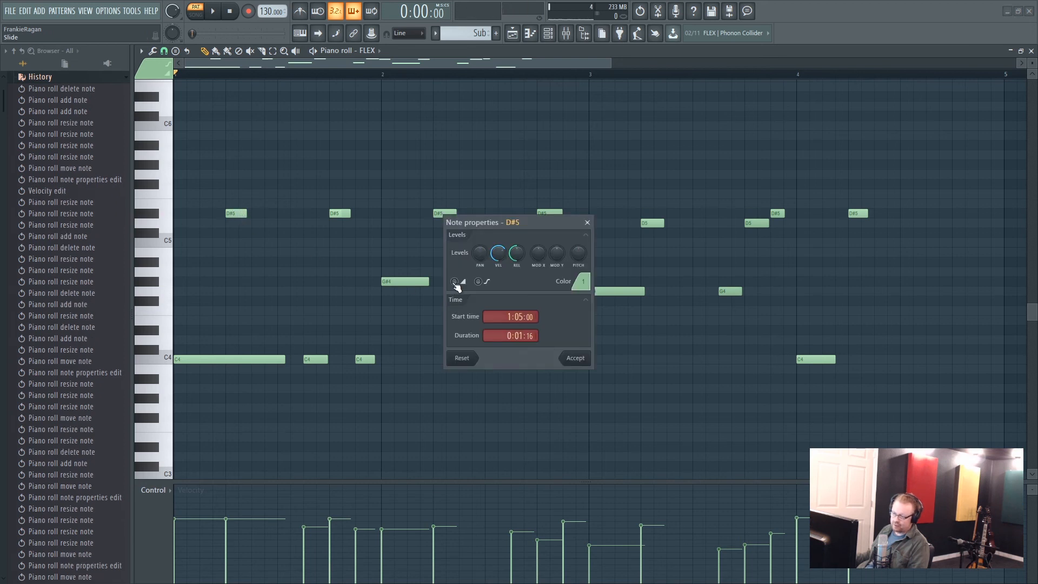
Enable Slide in the first D#5 note's properties and accept
{"action": "left_click", "coordinate": [454, 281]}
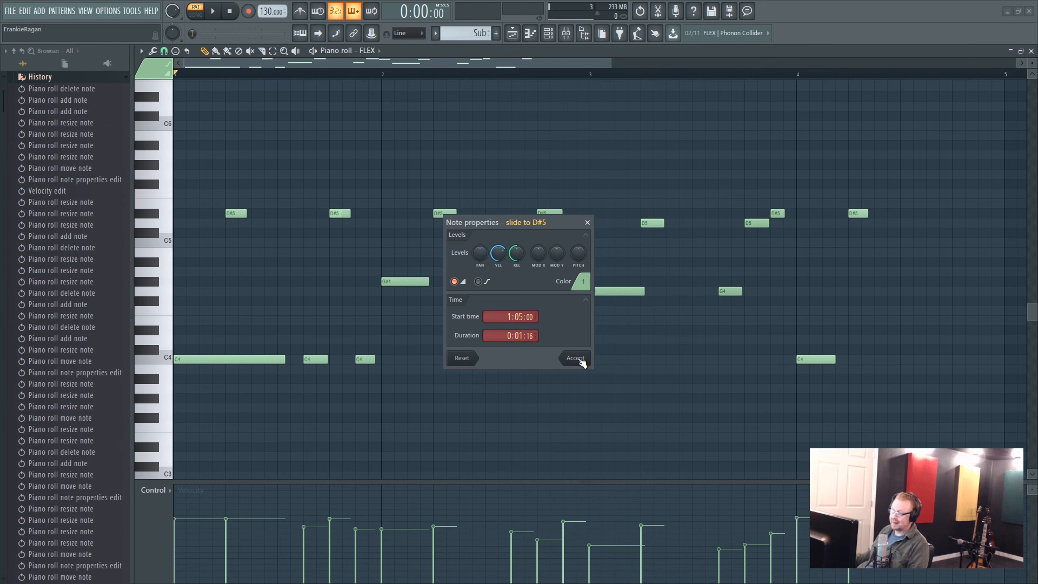
{"action": "mouse_move", "coordinate": [263, 146]}
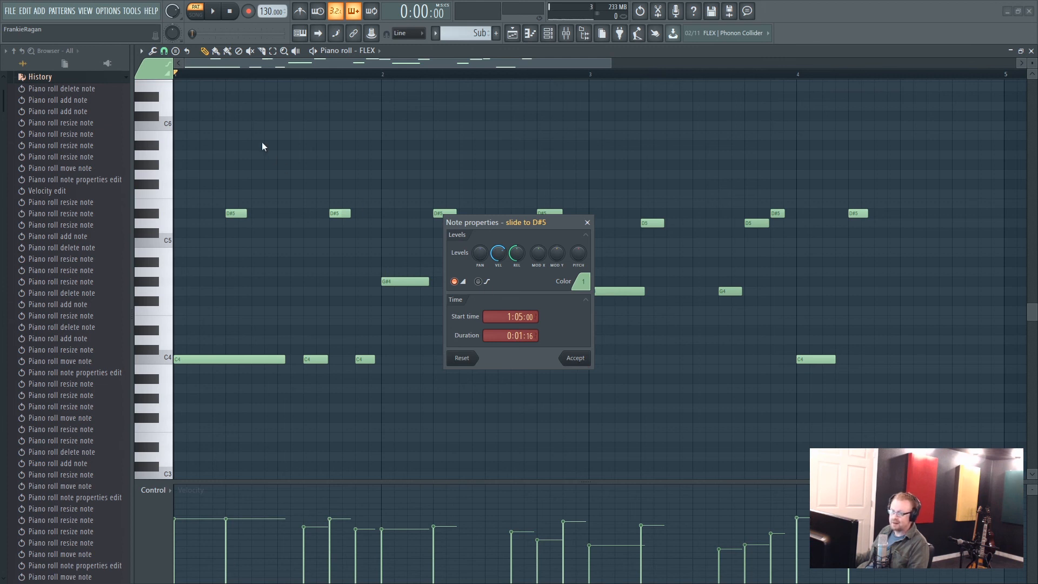
{"action": "mouse_move", "coordinate": [632, 448]}
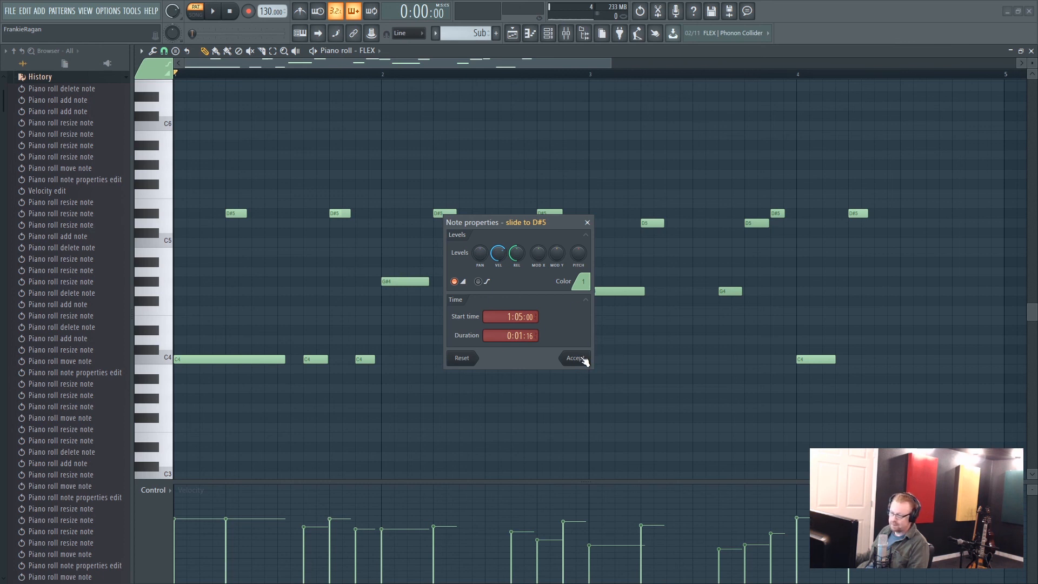
{"action": "left_click", "coordinate": [573, 358]}
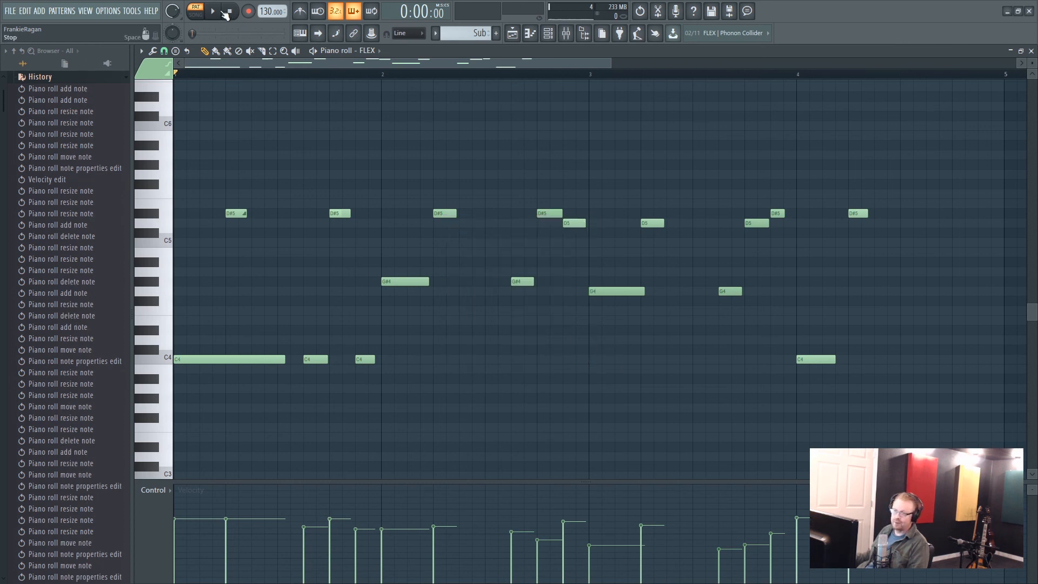
{"action": "left_click", "coordinate": [212, 11]}
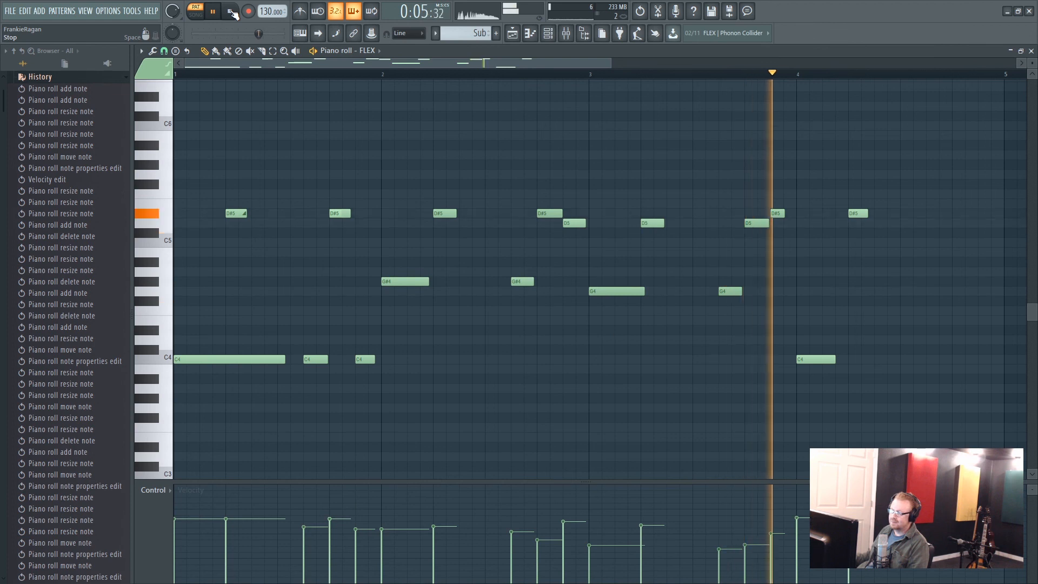
{"action": "left_click", "coordinate": [230, 11]}
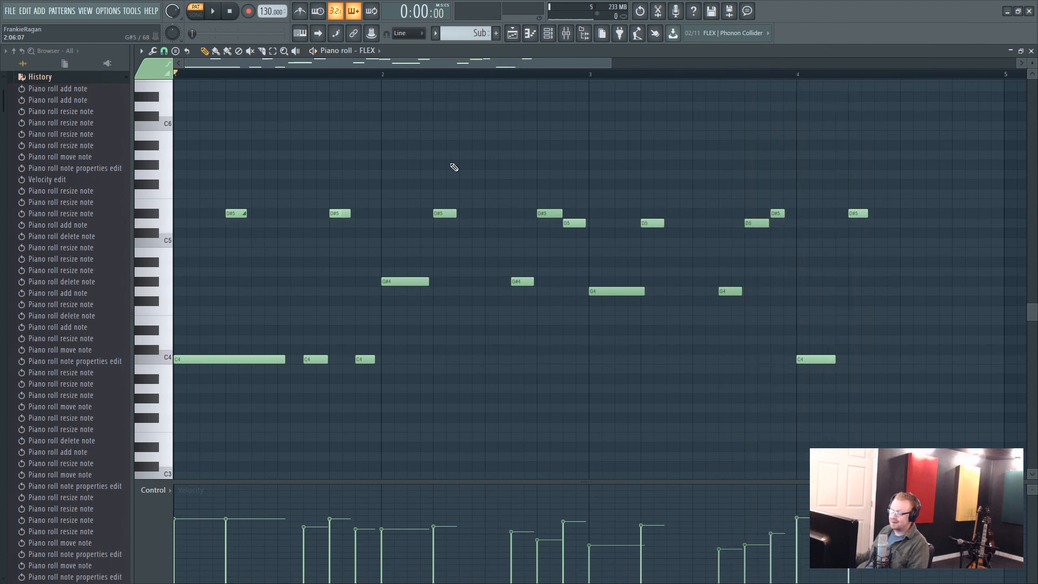